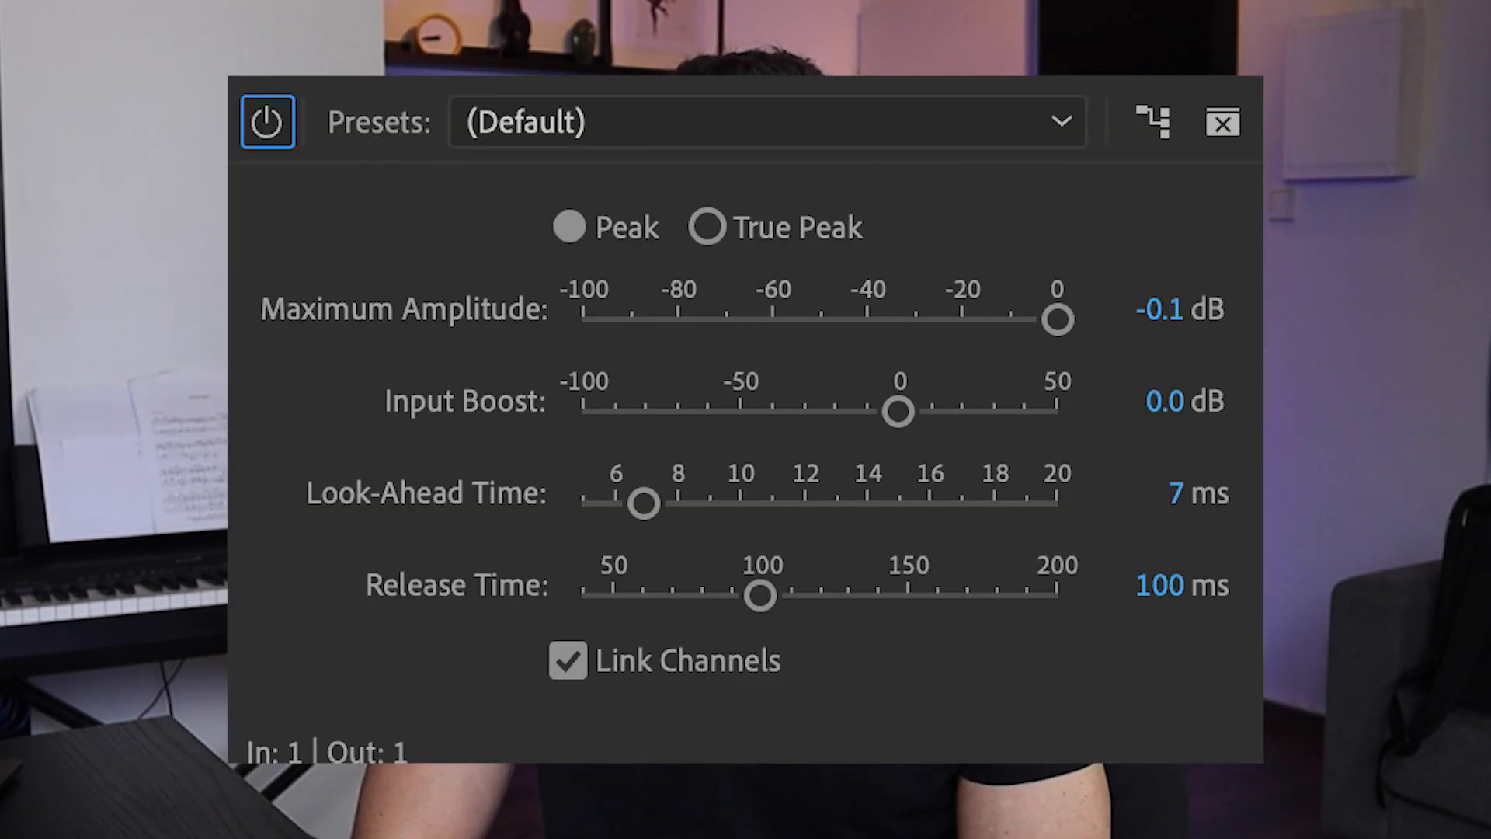
Play the sequence and solo the Audio 2 track alongside the other soloed tracks
{"action": "left_click", "coordinate": [1222, 121]}
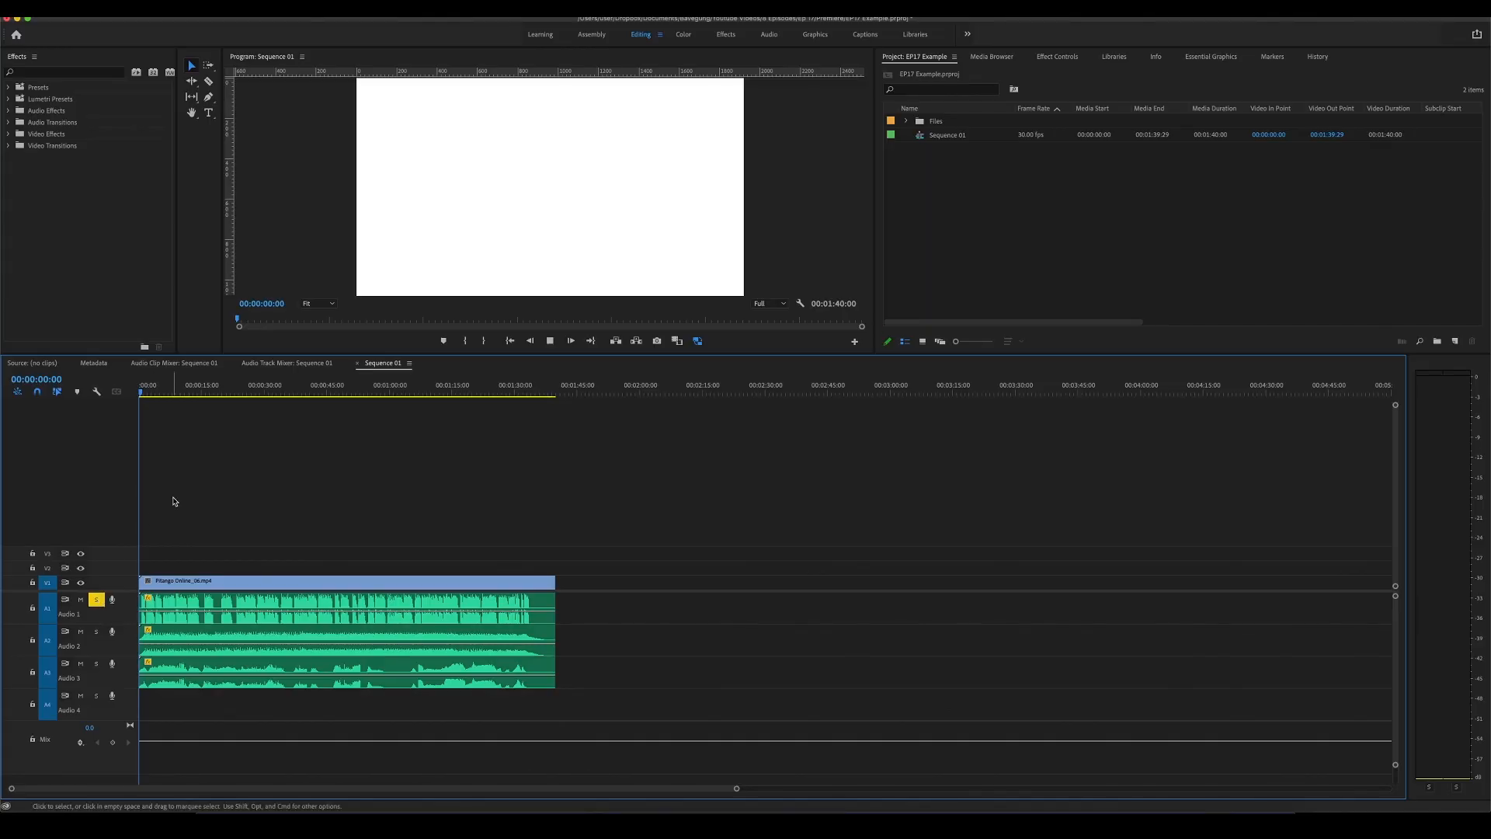
{"action": "left_click", "coordinate": [570, 340]}
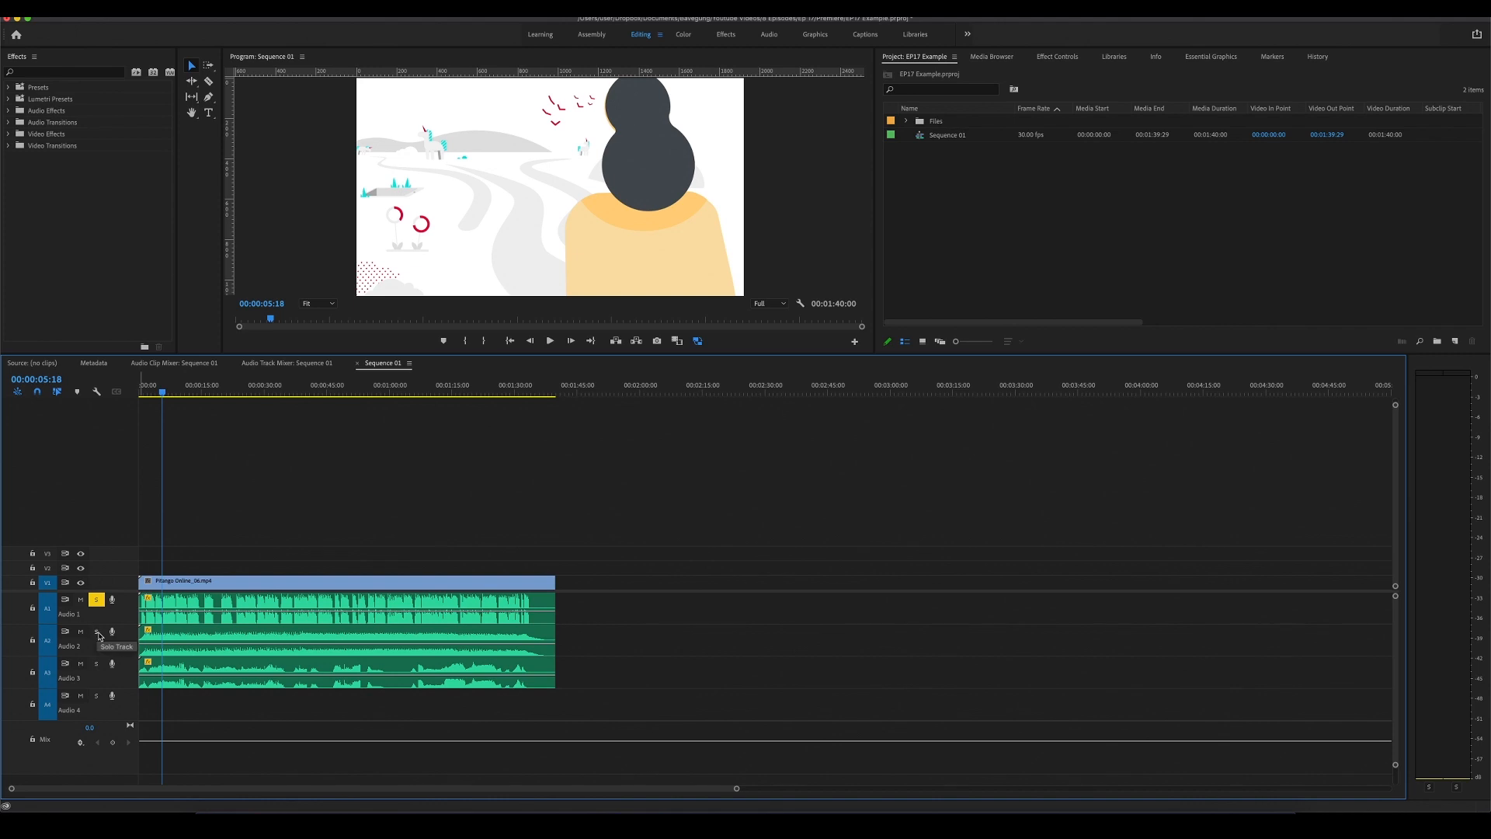
{"action": "left_click", "coordinate": [96, 632]}
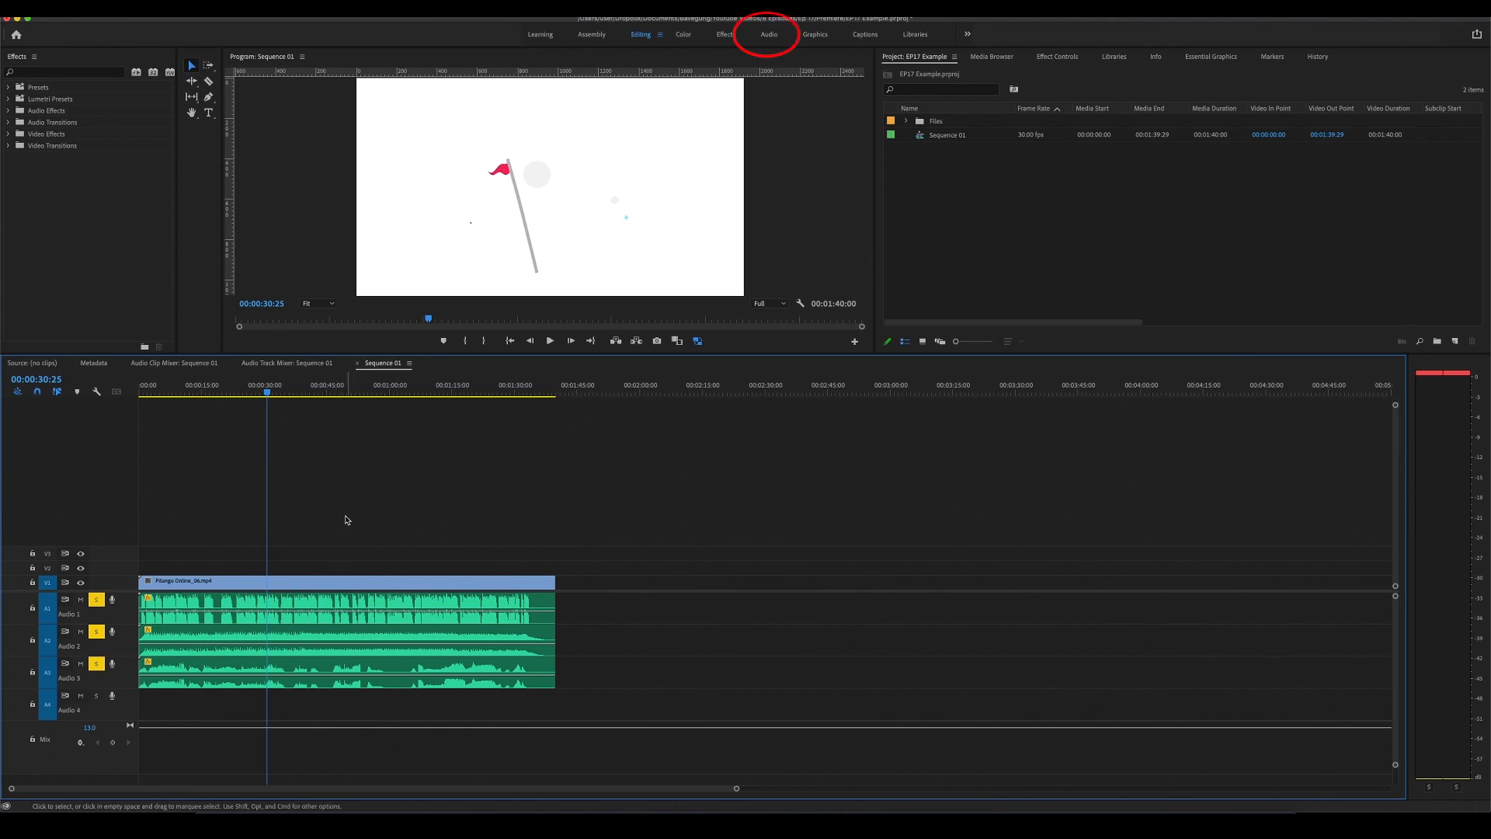
Switch to the Audio workspace showing the track mixer for Sequence 01
{"action": "left_click", "coordinate": [769, 34]}
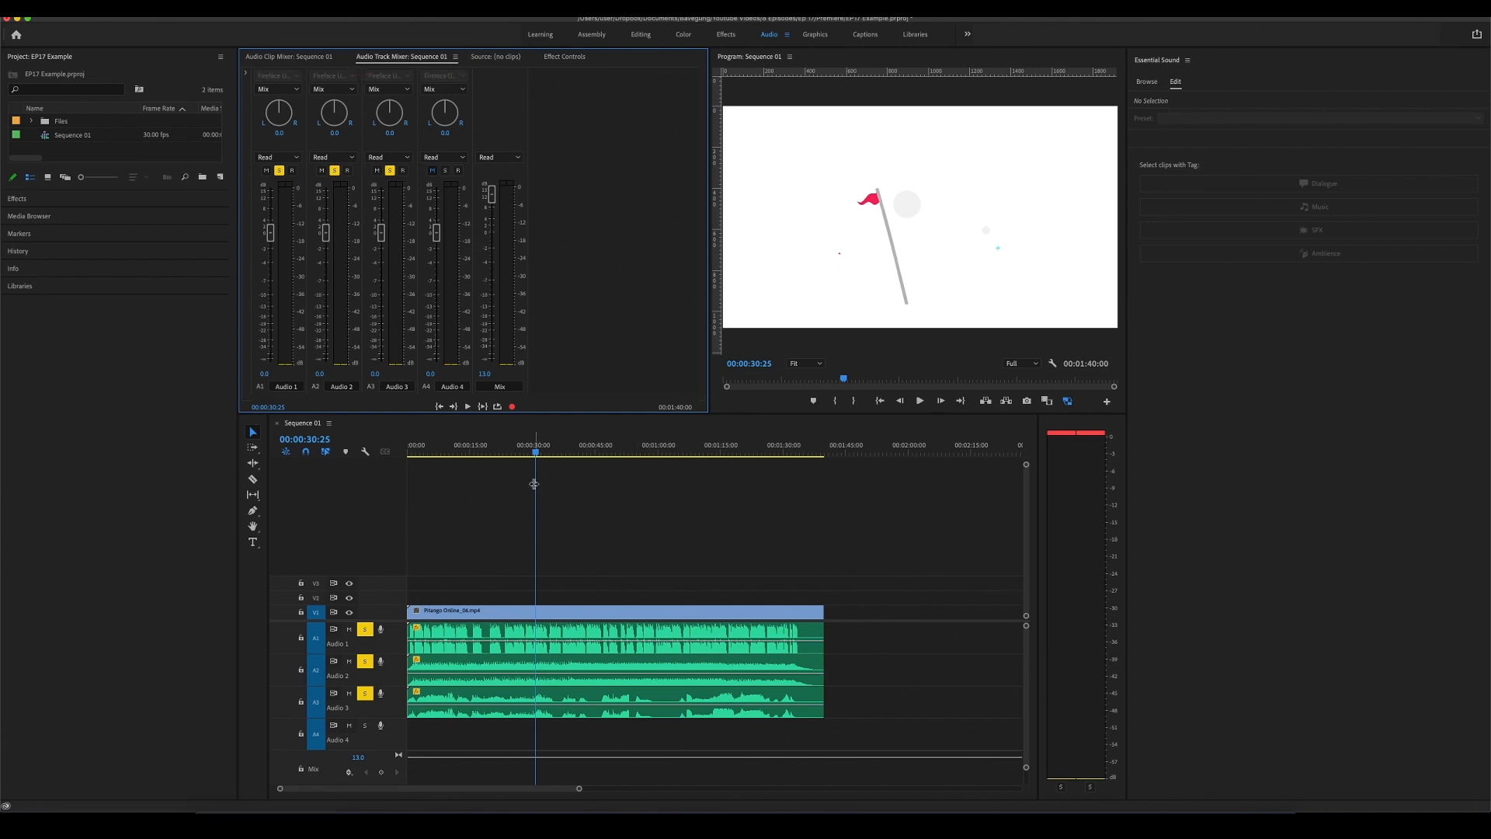
{"action": "mouse_move", "coordinate": [450, 590]}
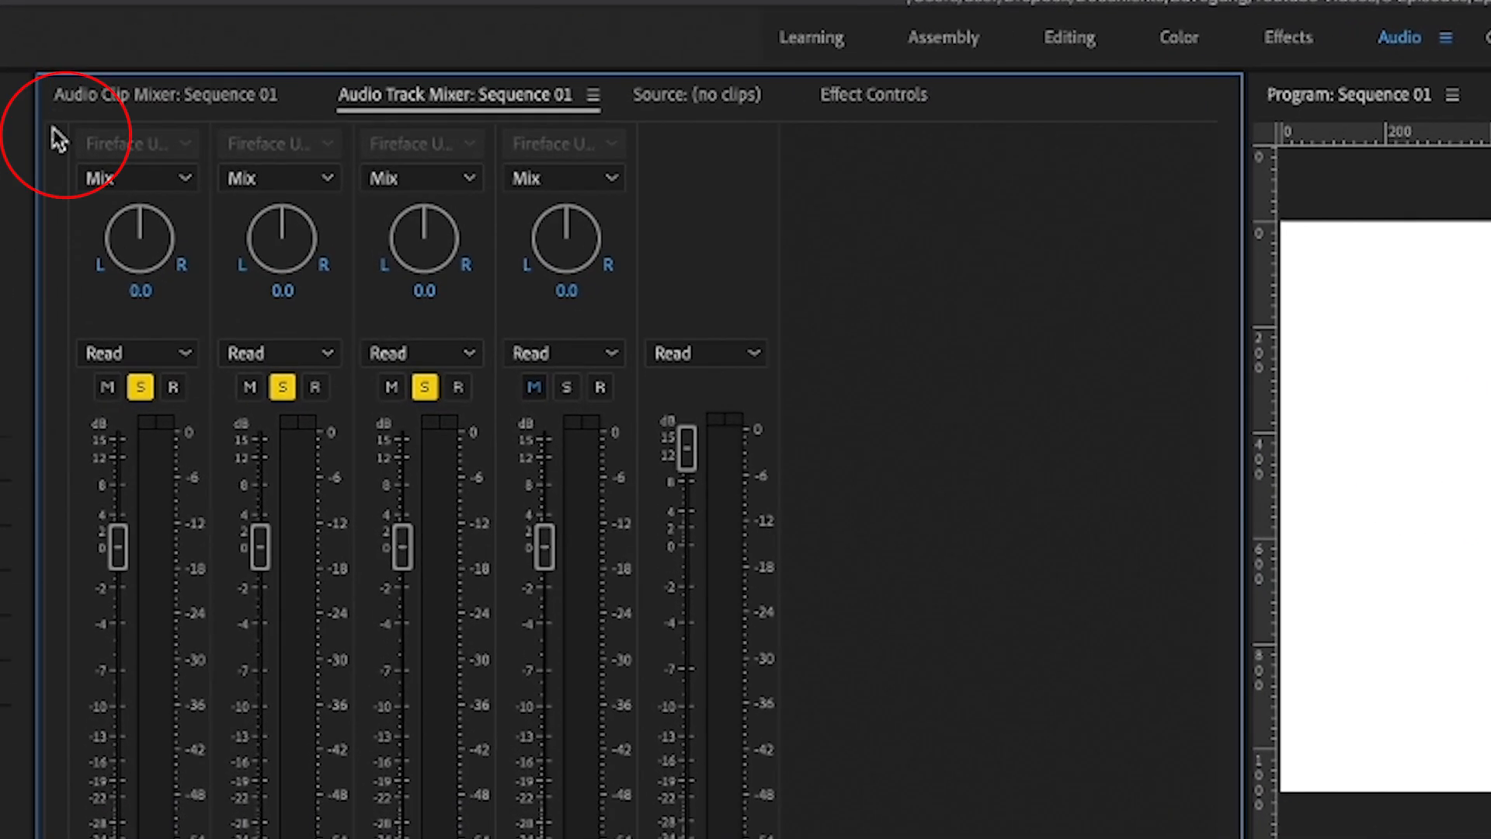
Insert a Hard Limiter (Amplitude and Compression) in the Mix track's first effect slot
{"action": "left_click", "coordinate": [57, 134]}
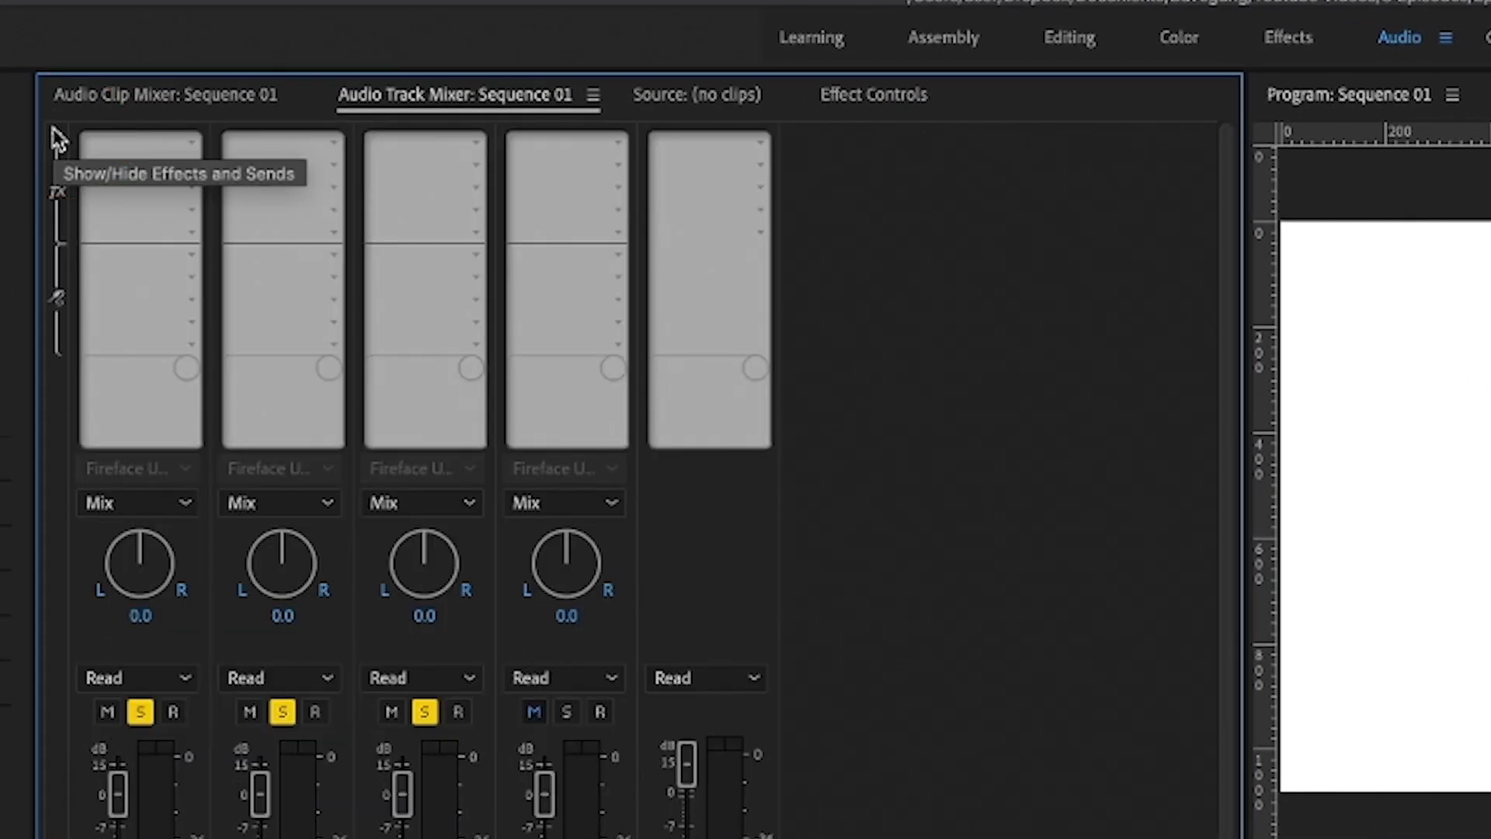
{"action": "mouse_move", "coordinate": [56, 133]}
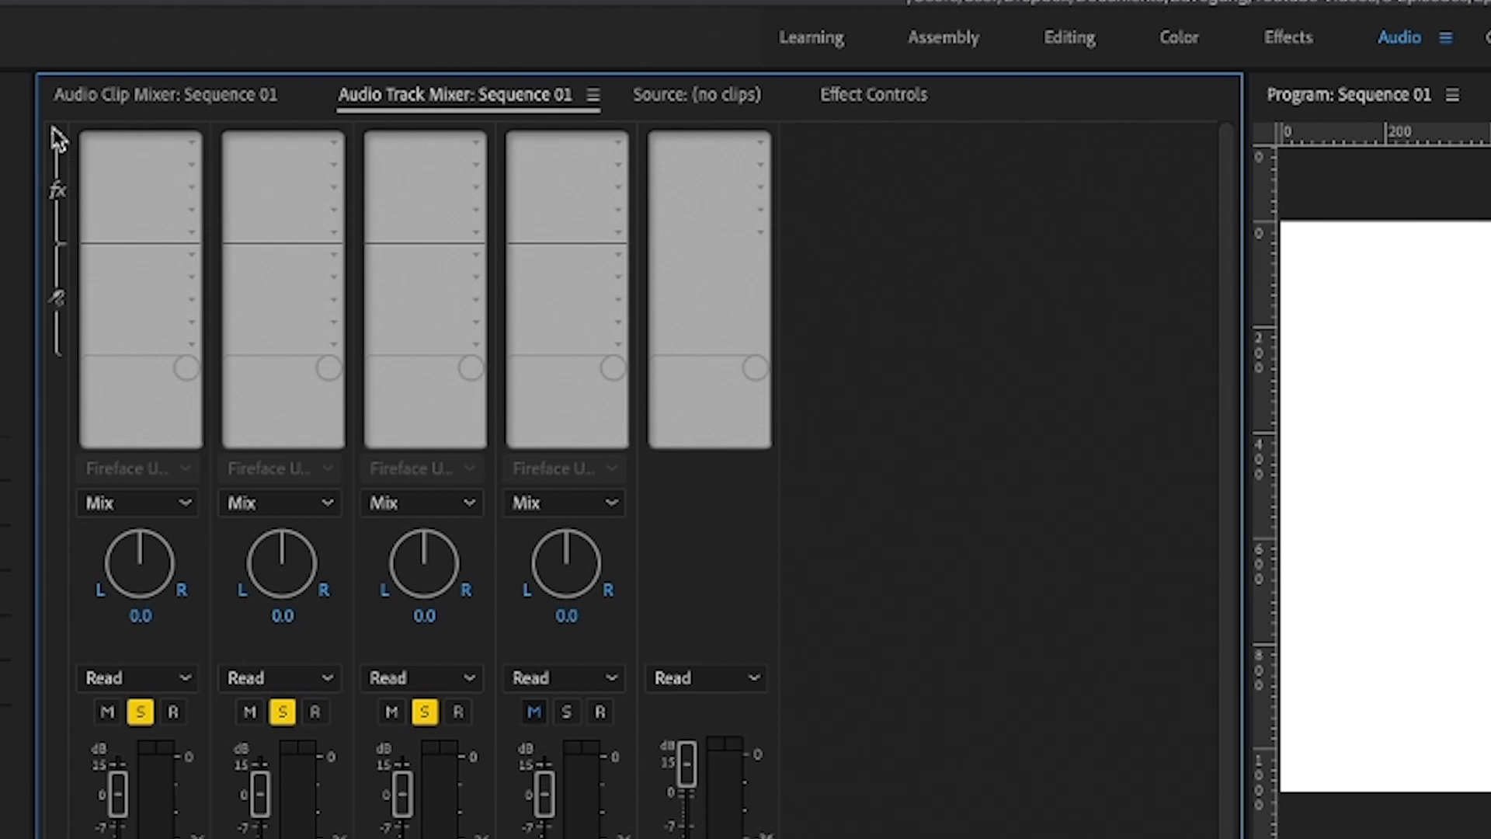
{"action": "mouse_move", "coordinate": [84, 138]}
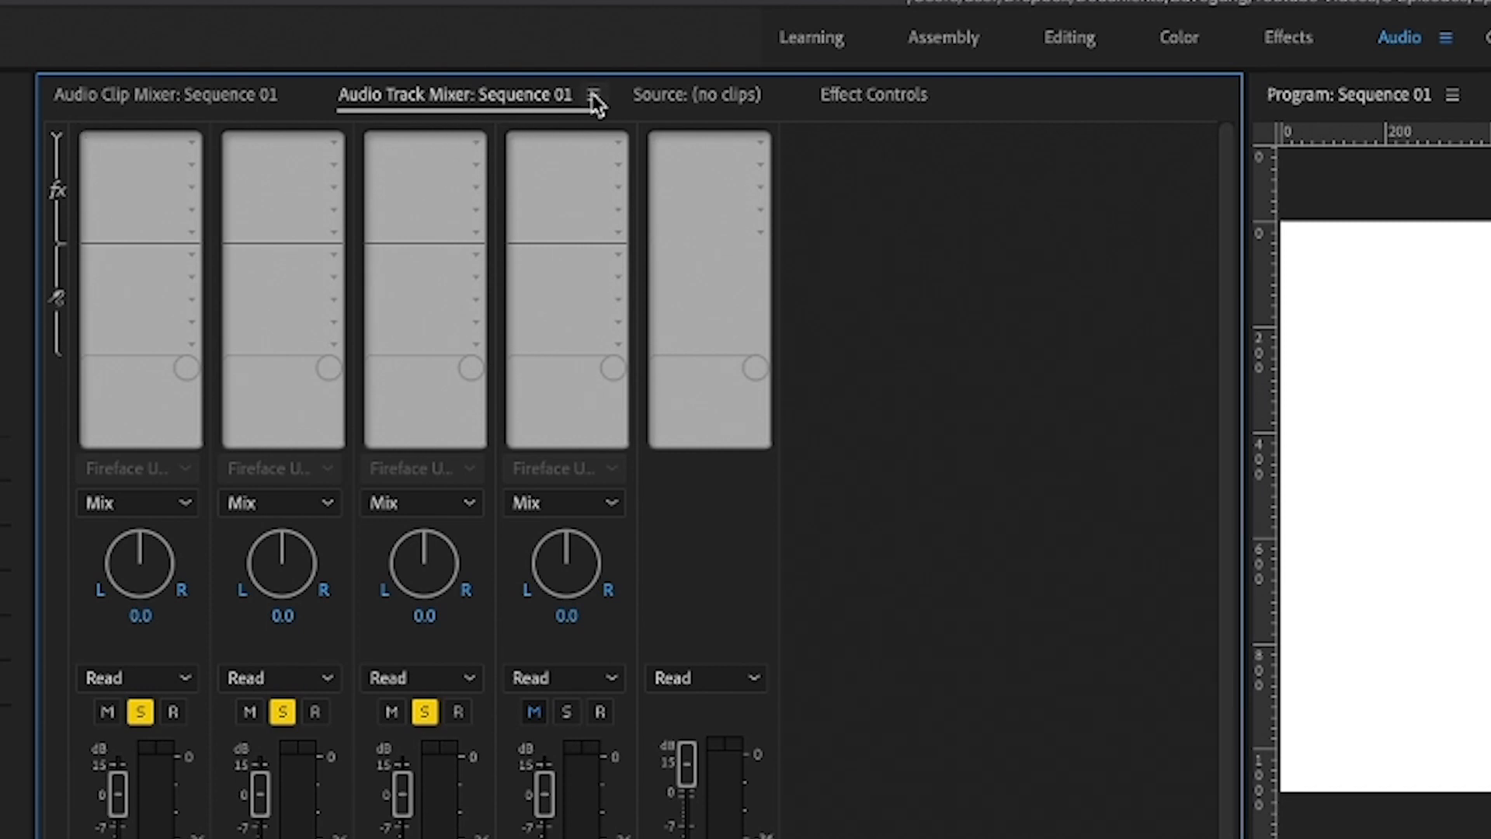
{"action": "left_click", "coordinate": [752, 148]}
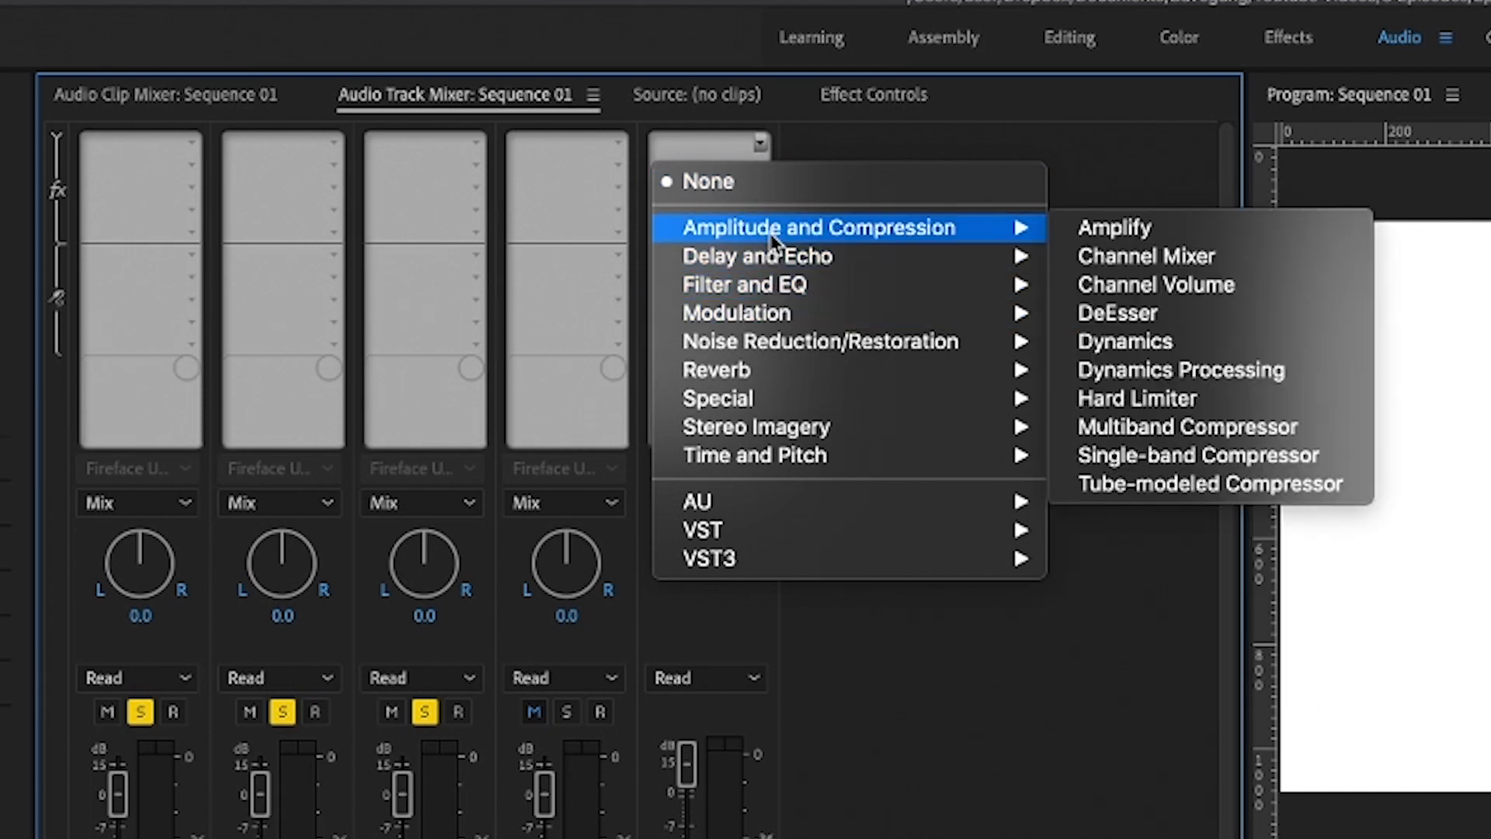
{"action": "mouse_move", "coordinate": [1186, 256]}
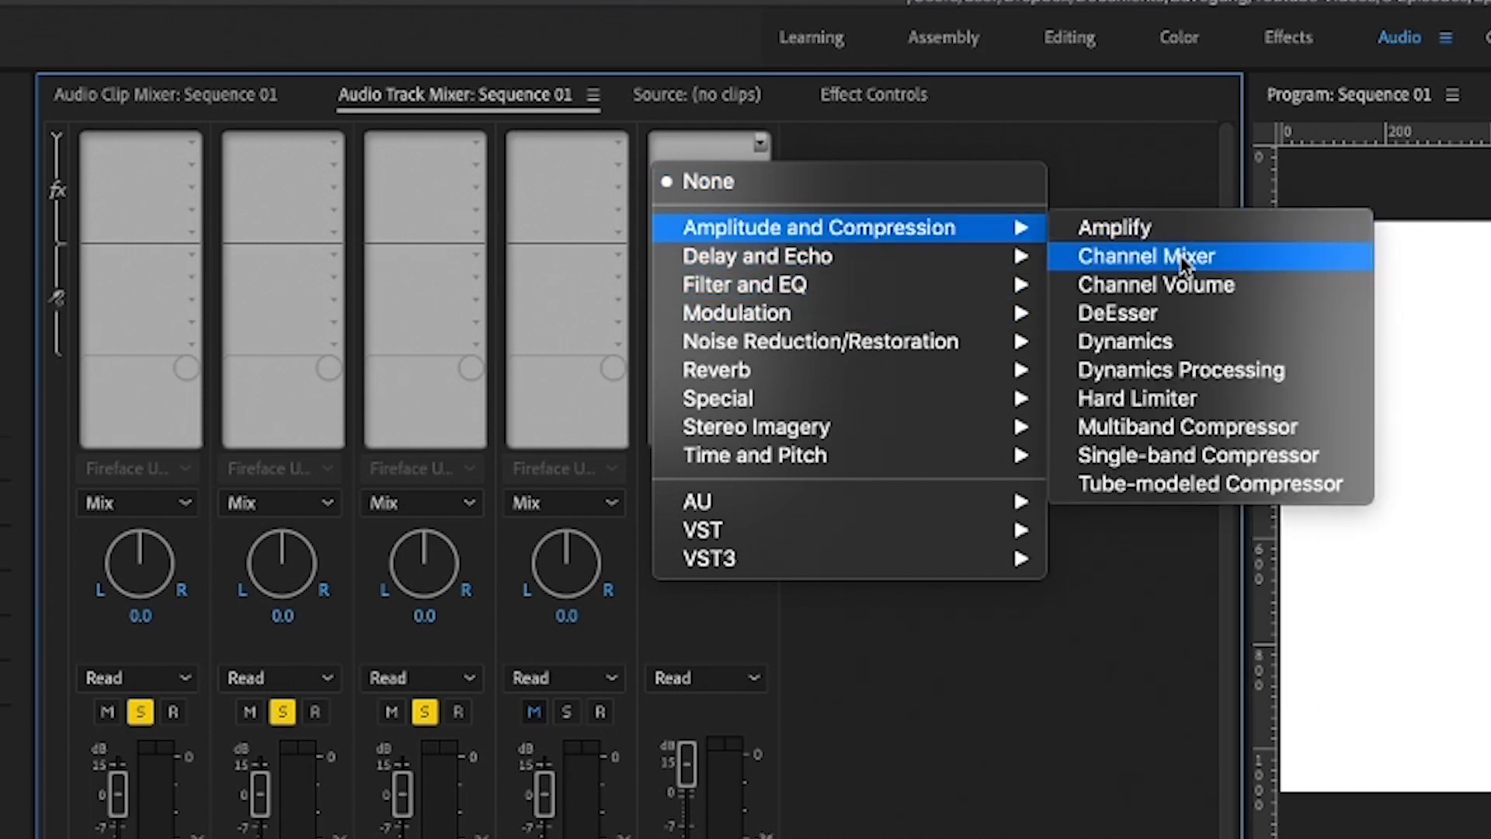
{"action": "left_click", "coordinate": [1135, 397]}
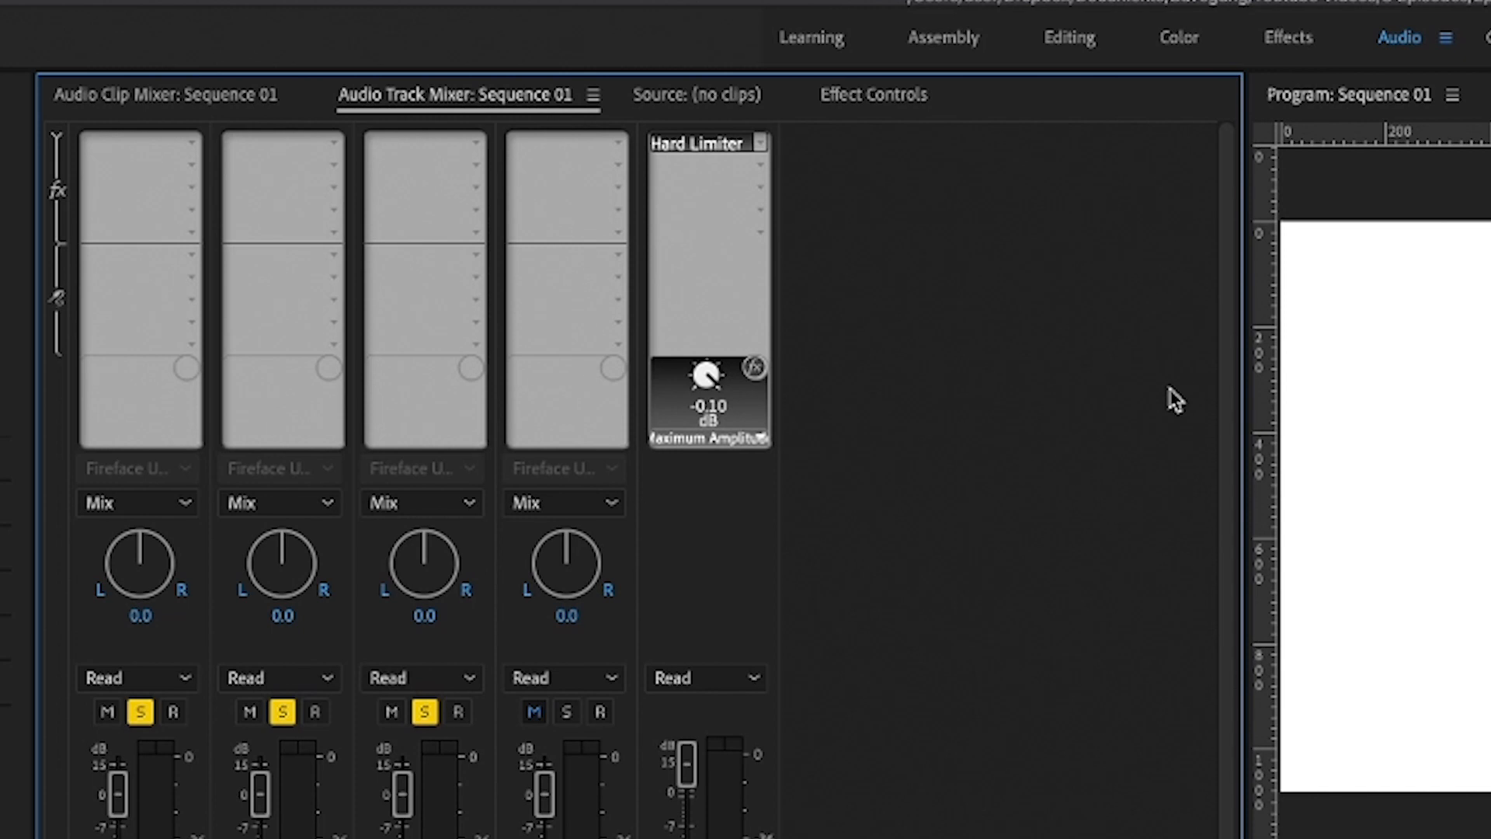
{"action": "double_click", "coordinate": [708, 399]}
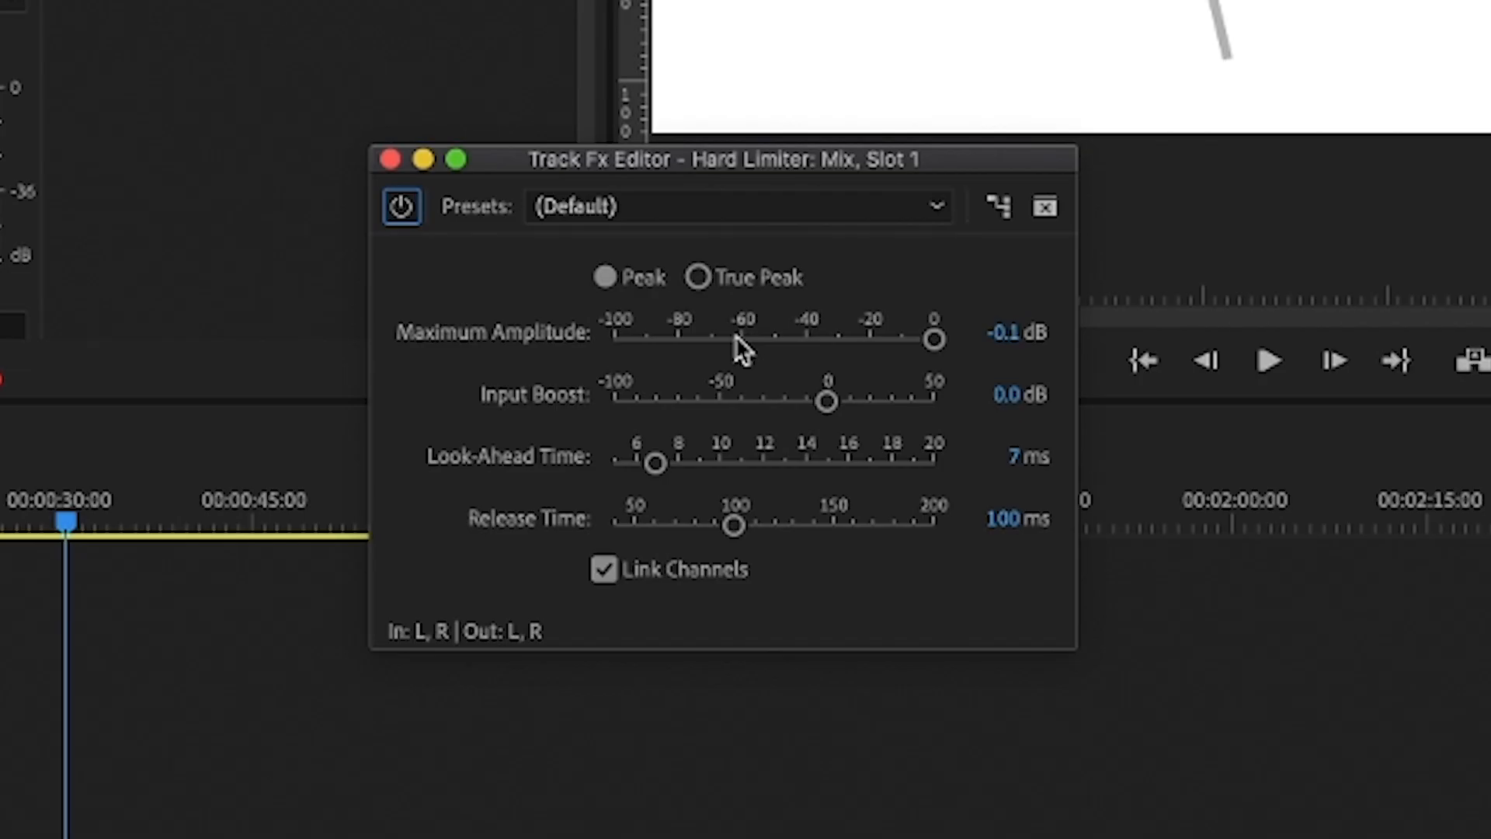
{"action": "mouse_move", "coordinate": [752, 372]}
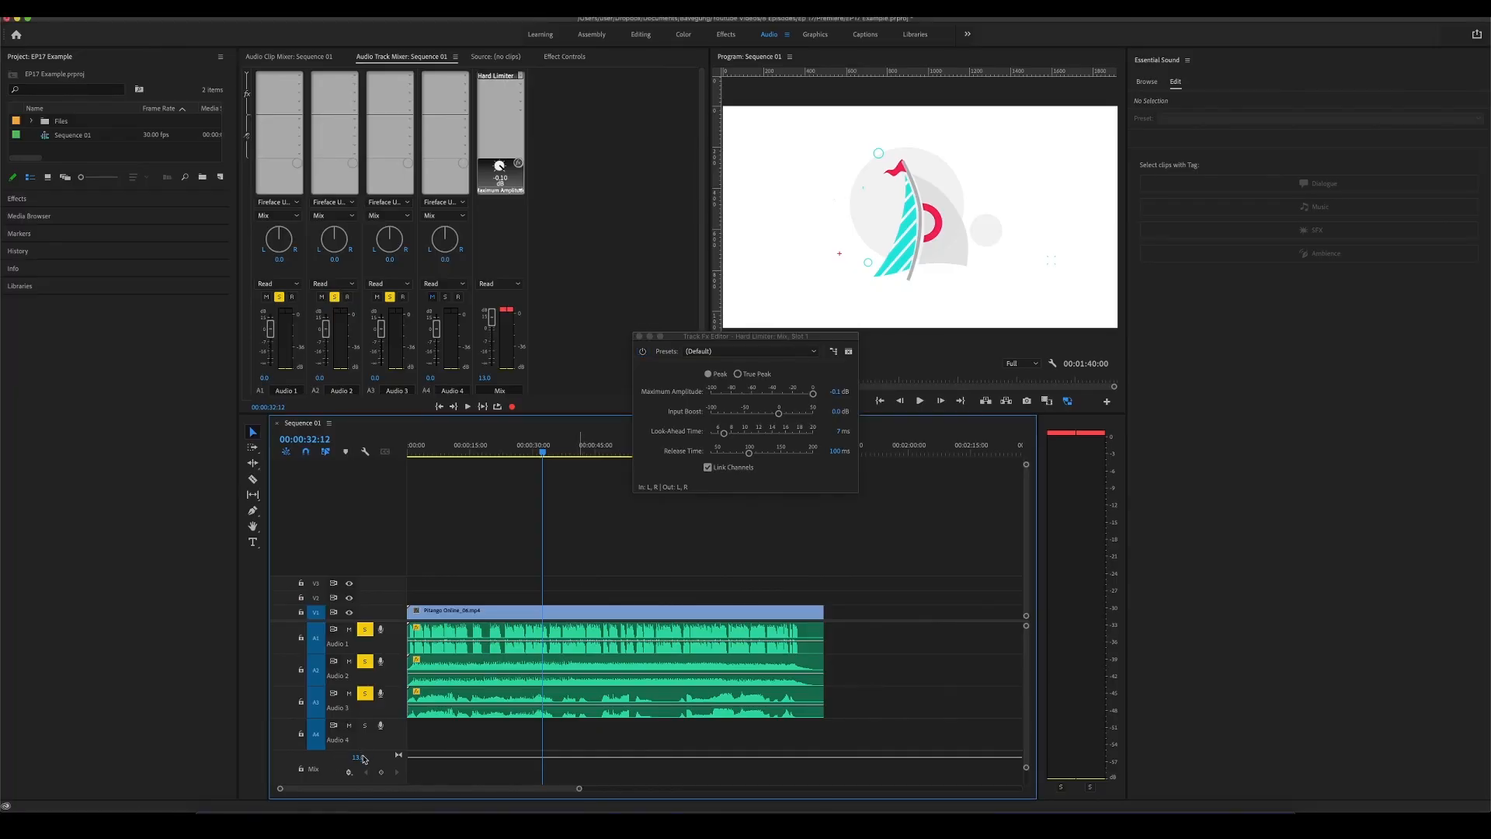
Reset the Mix track volume to 0 dB
{"action": "double_click", "coordinate": [356, 756]}
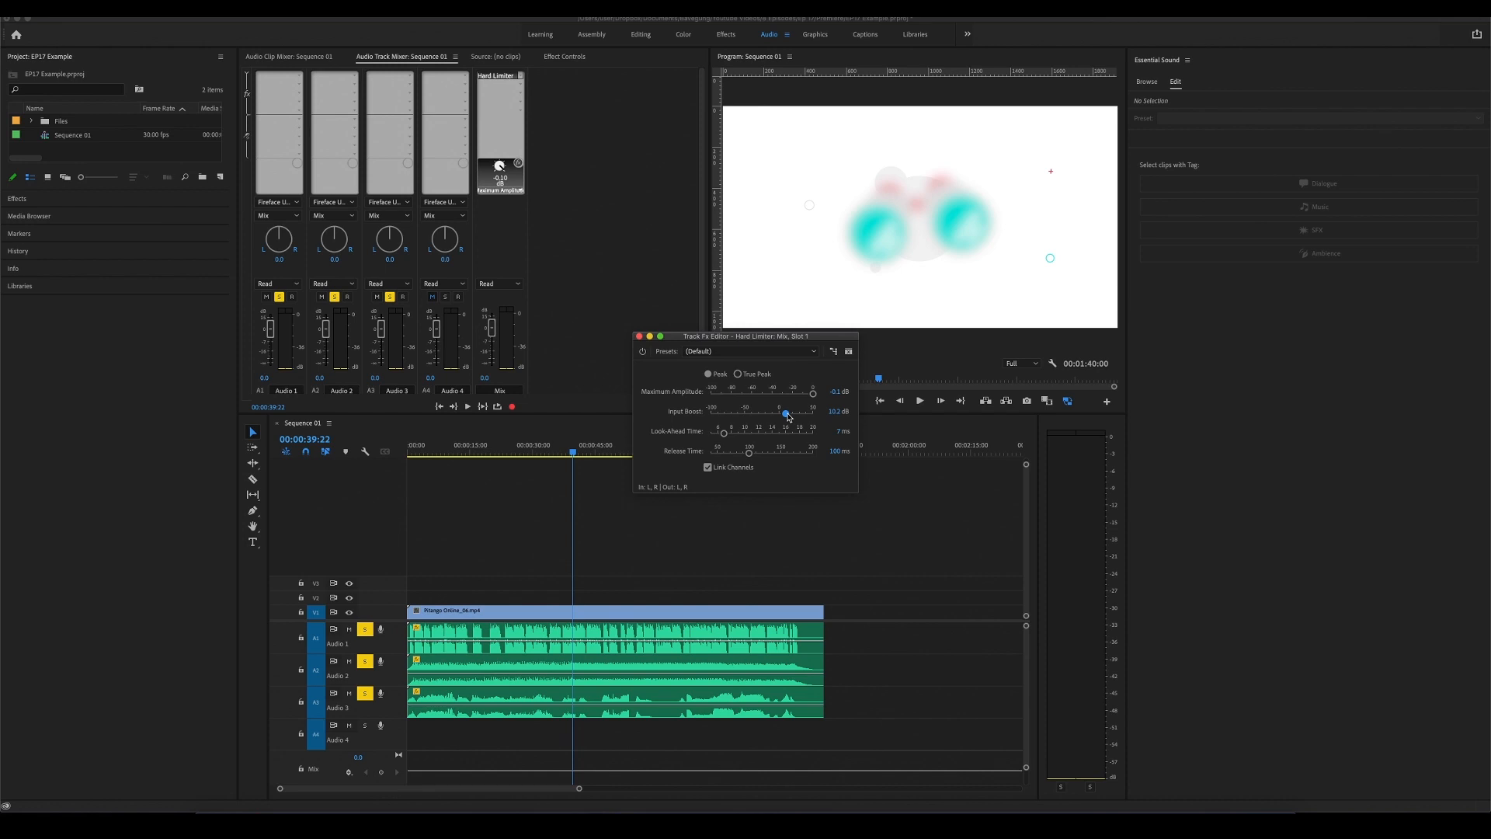
Raise the Hard Limiter's Input Boost to about 6.9 dB during playback
{"action": "left_click", "coordinate": [918, 399]}
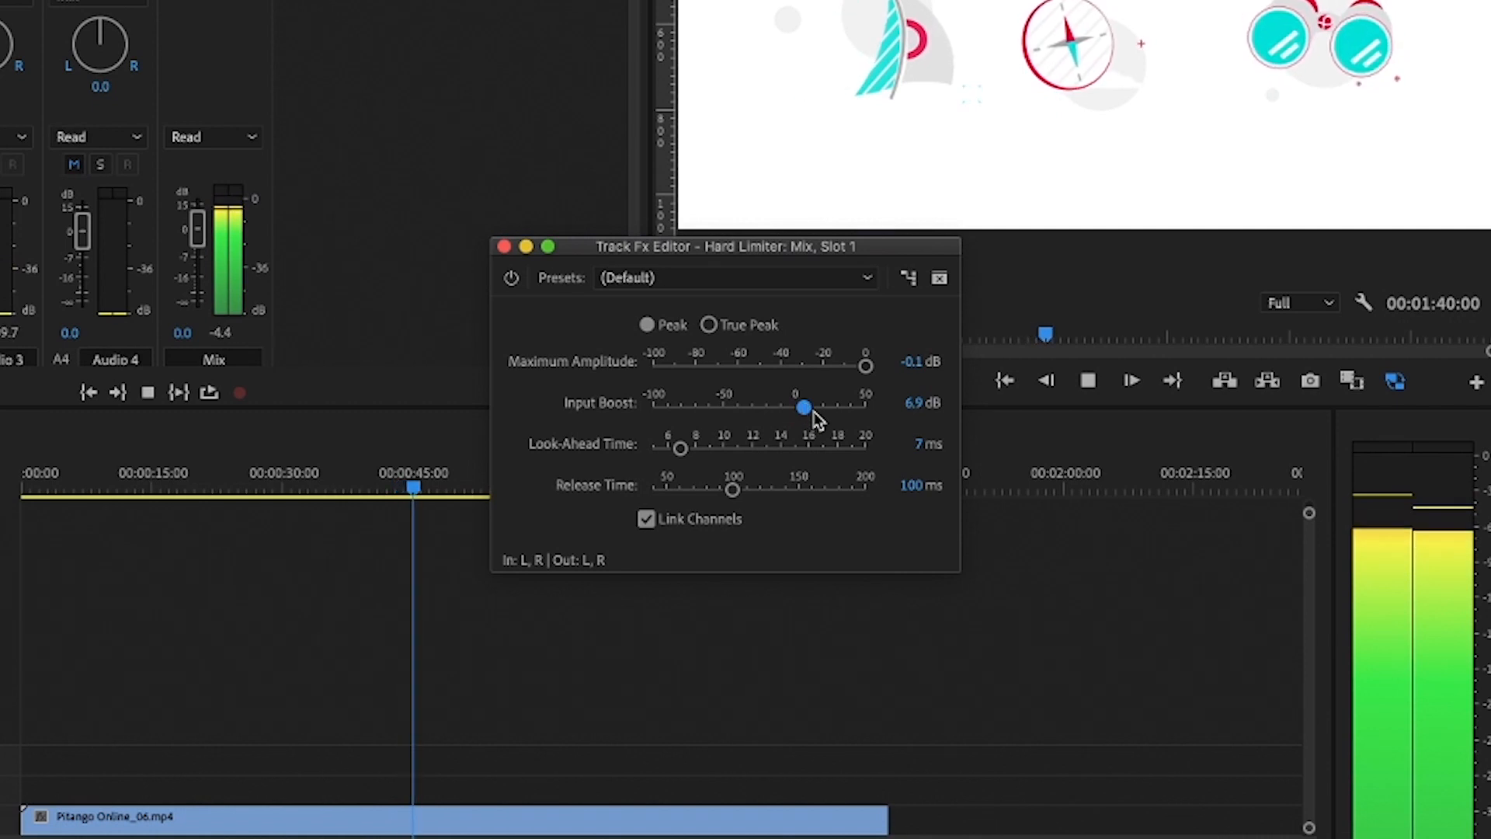
{"action": "left_click", "coordinate": [1087, 380]}
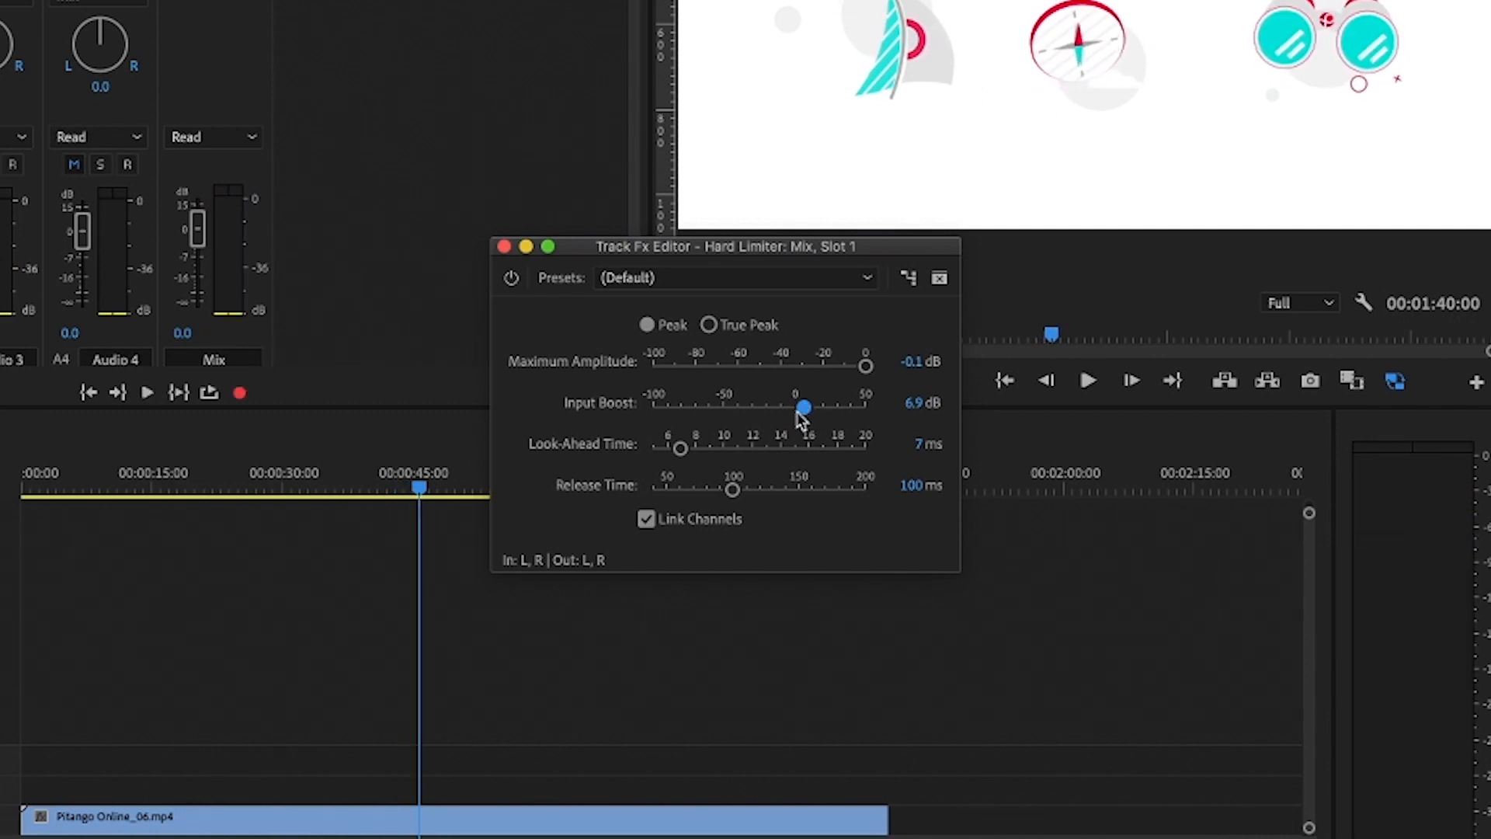
{"action": "left_click", "coordinate": [1087, 380]}
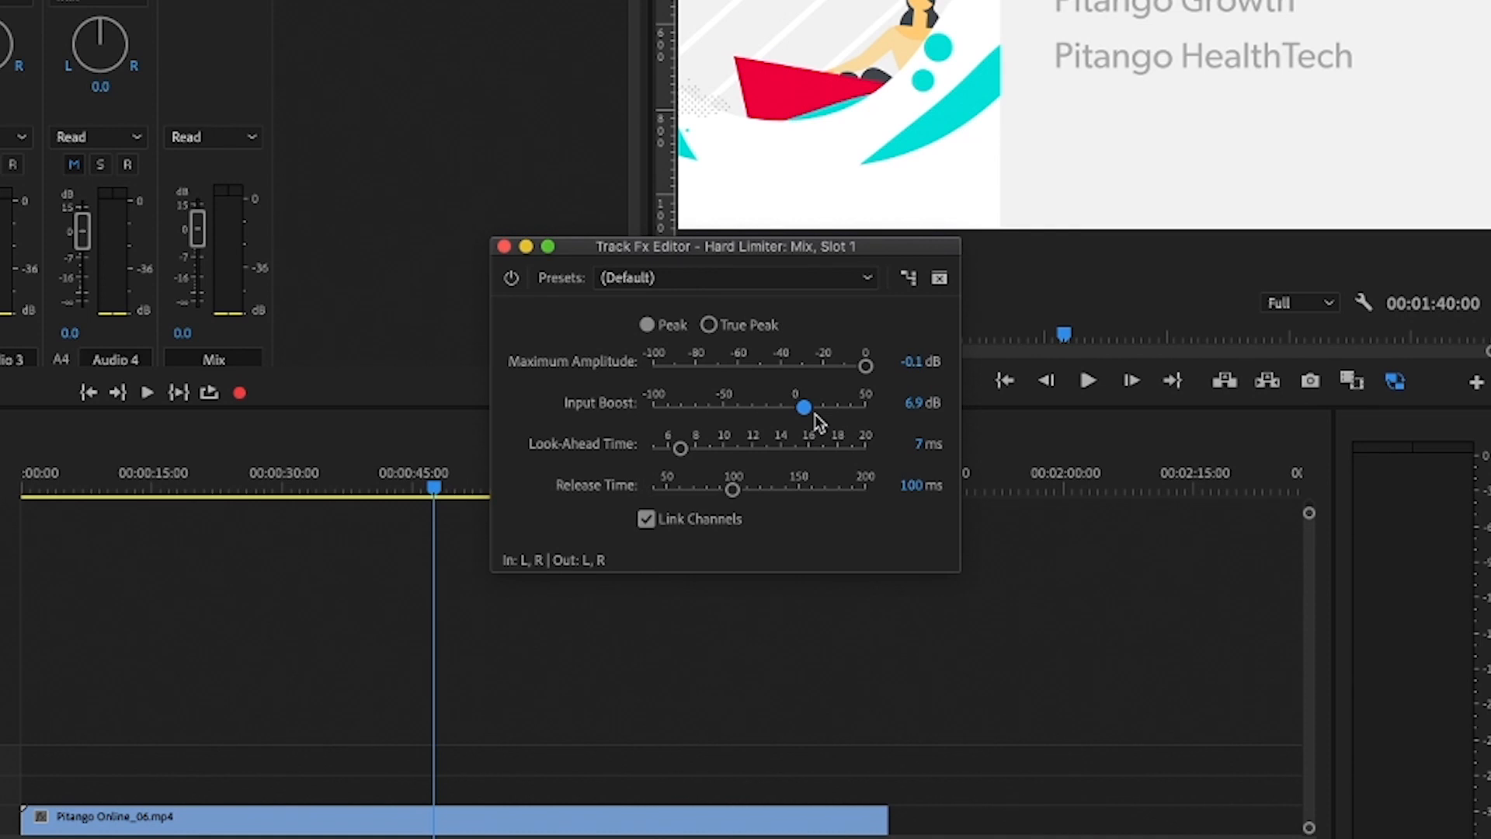
{"action": "mouse_move", "coordinate": [837, 447]}
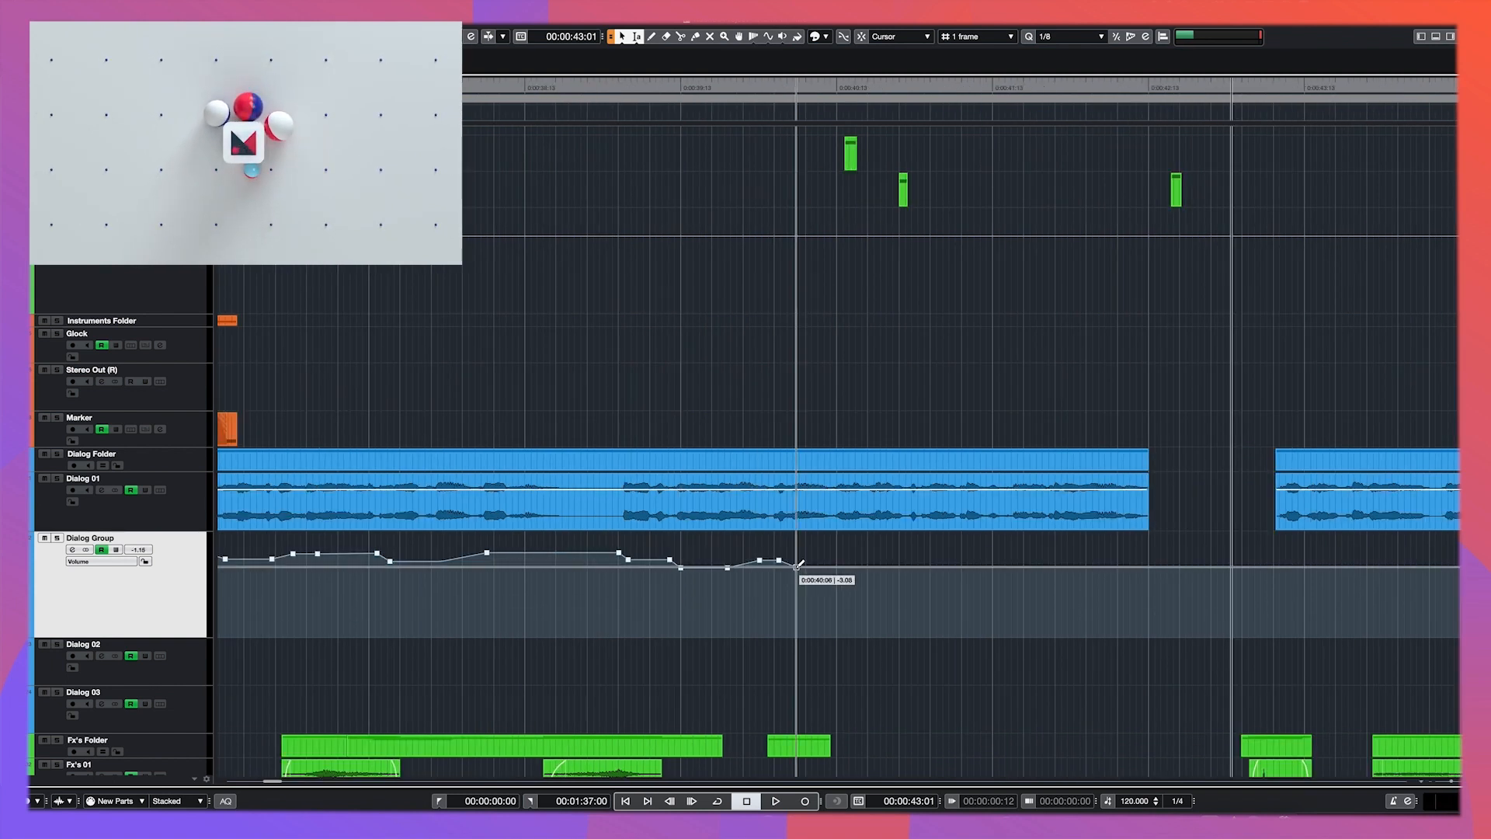
Name the project 'New Project!' and mark it as published on social media
{"action": "left_click", "coordinate": [775, 802]}
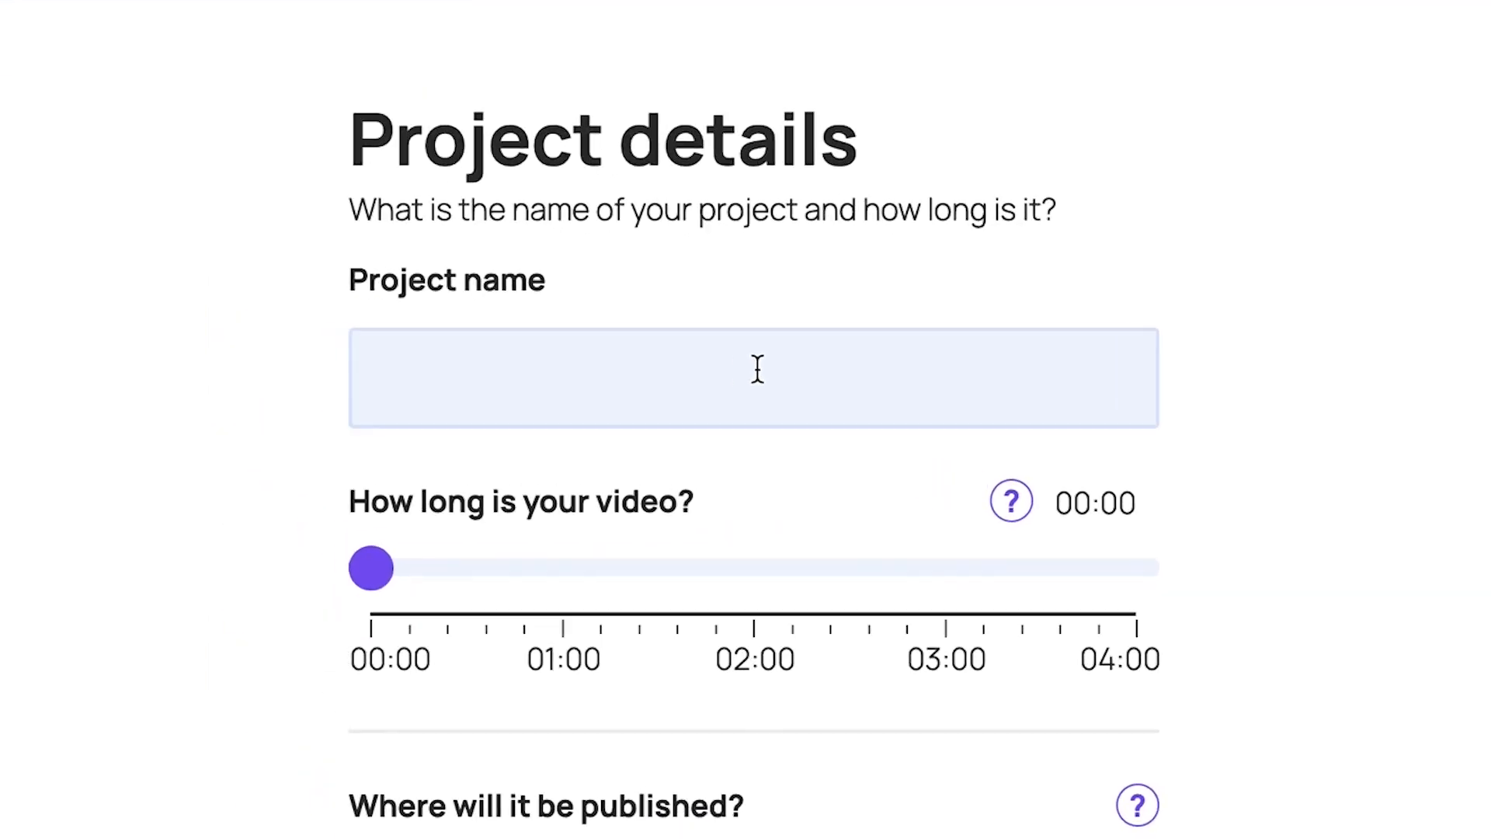
{"action": "type", "text": "New Project!"}
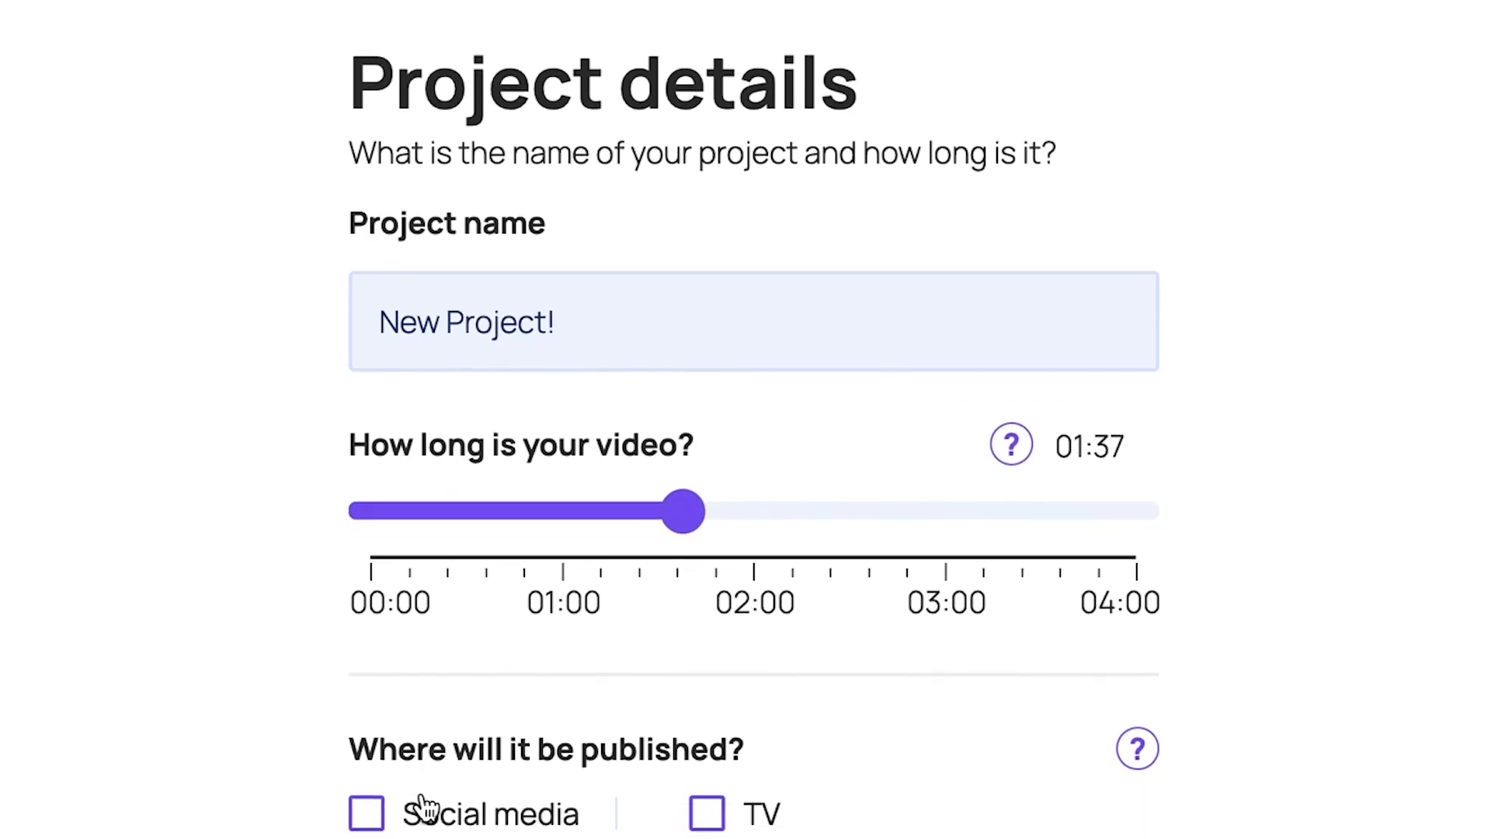
{"action": "left_click", "coordinate": [367, 812]}
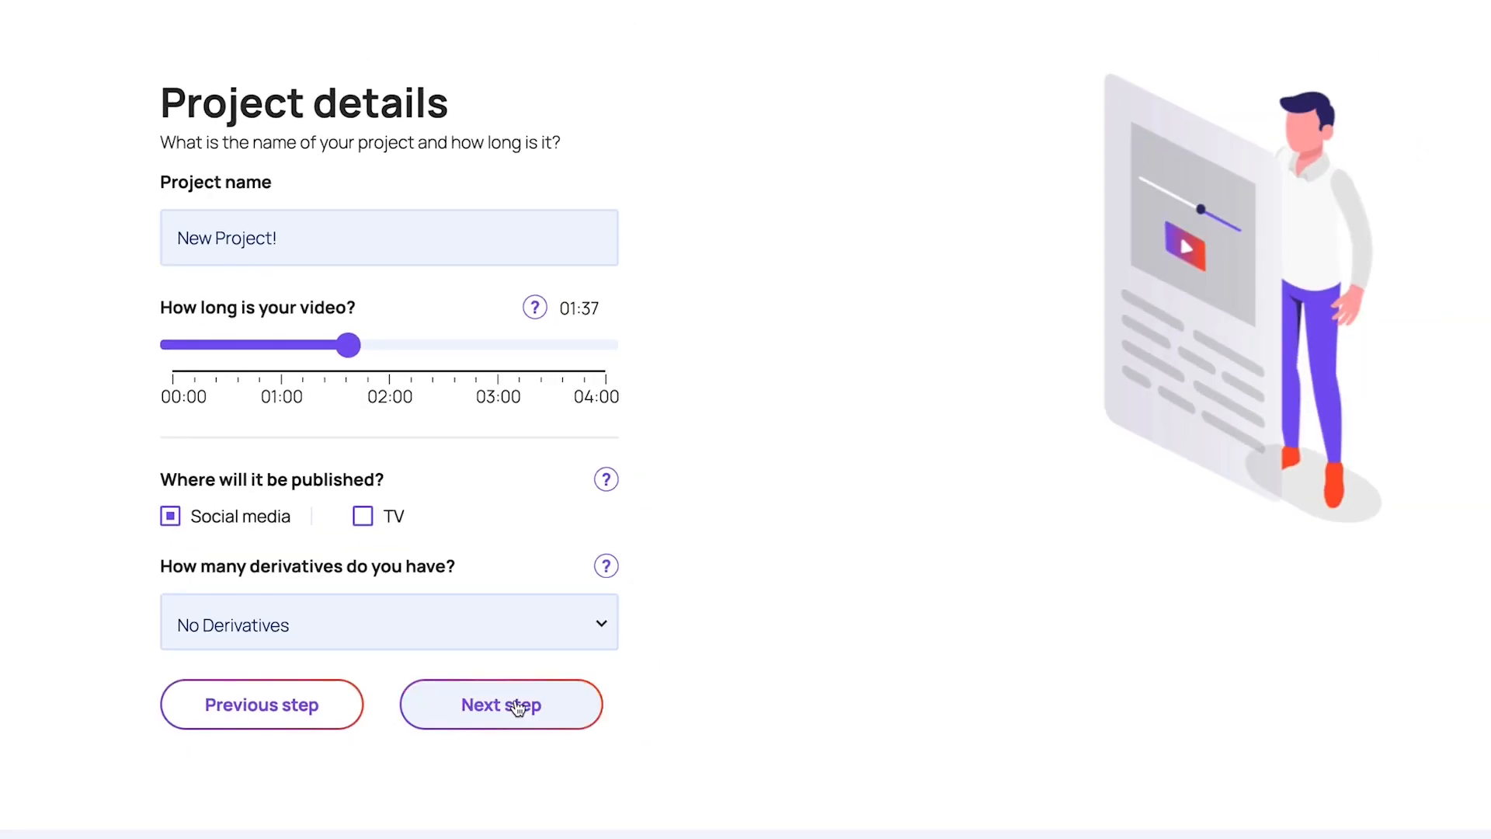